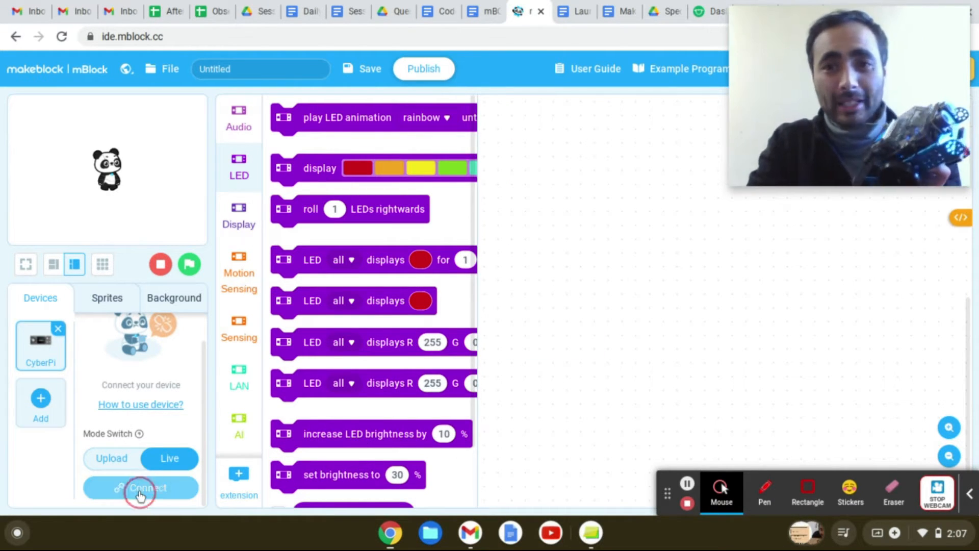
- Connect the CyberPi over the /dev/ttyUSB0 USB port in Live mode
left_click(141, 487)
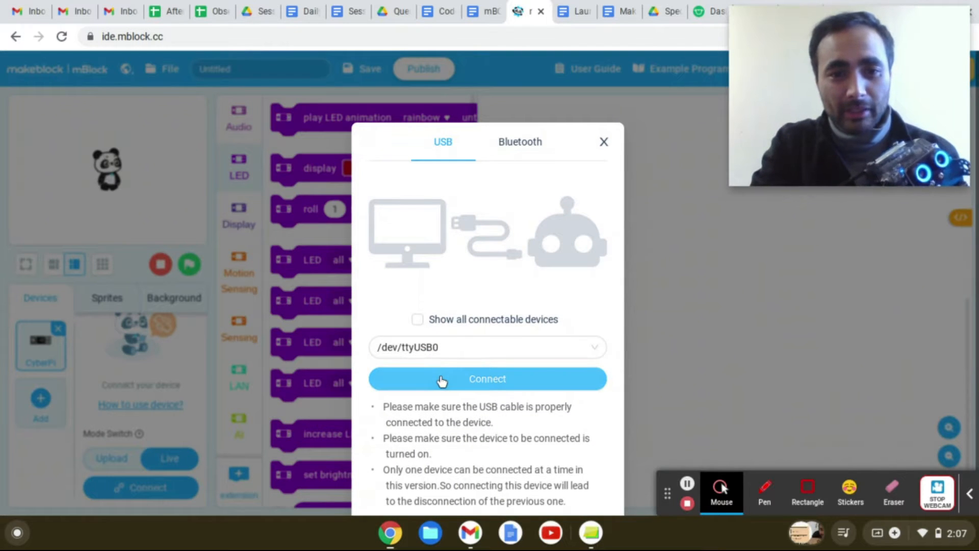
left_click(488, 378)
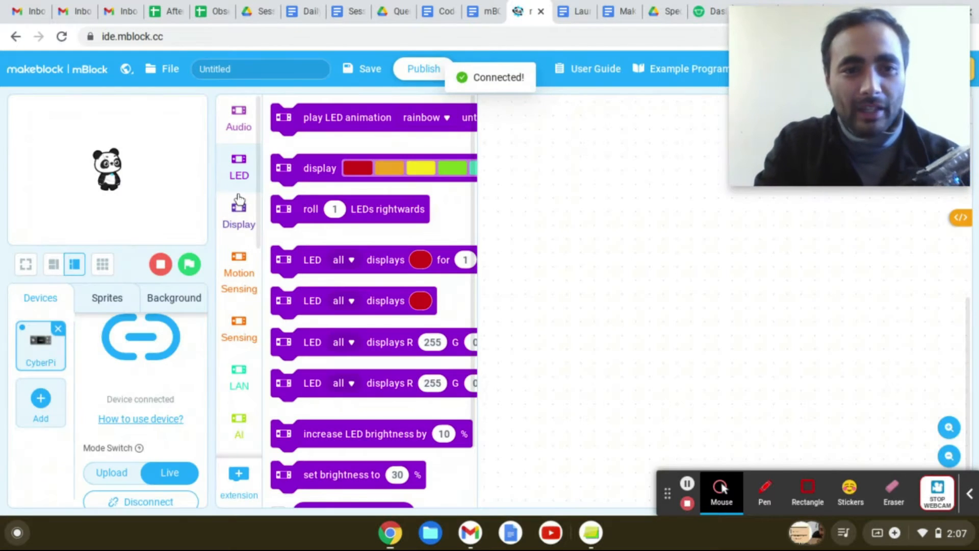
scroll("down", 3)
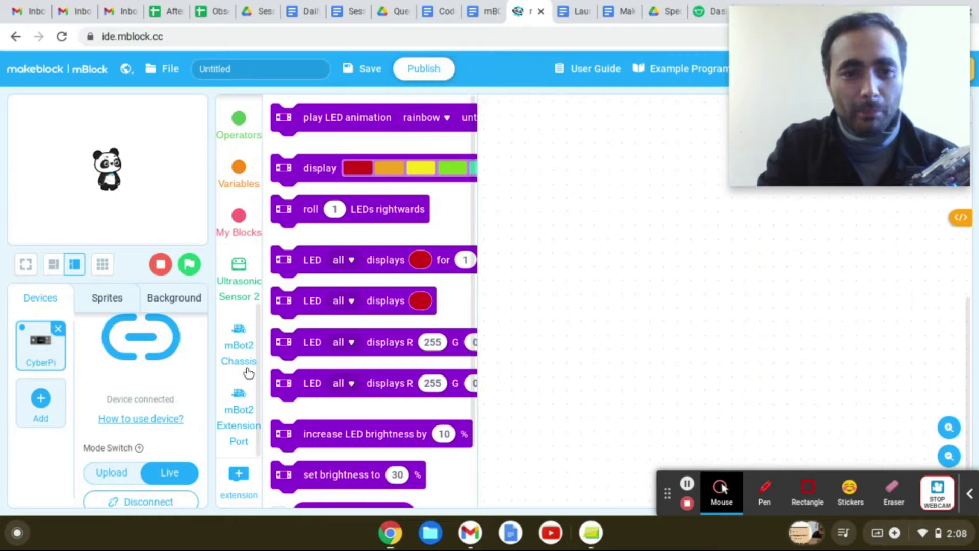
mouse_move(236, 441)
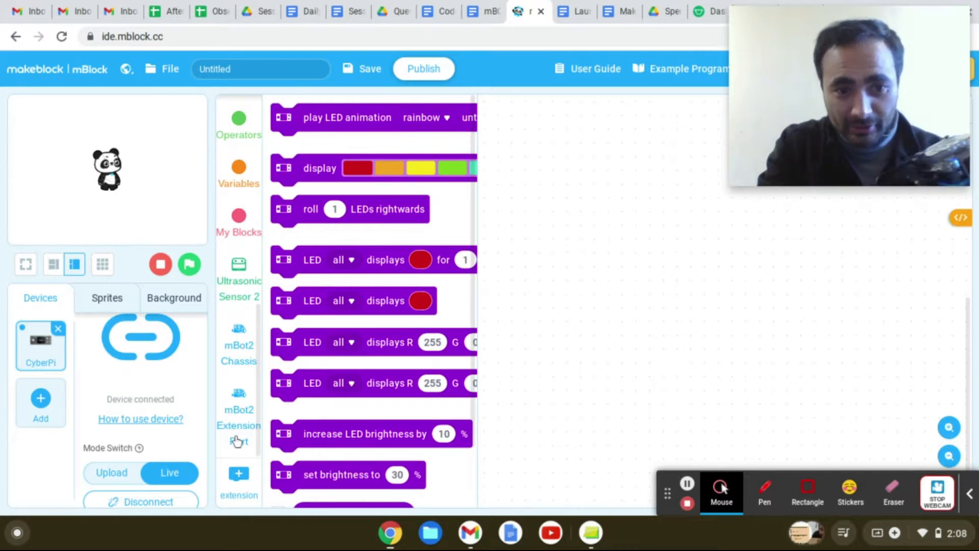
left_click(239, 481)
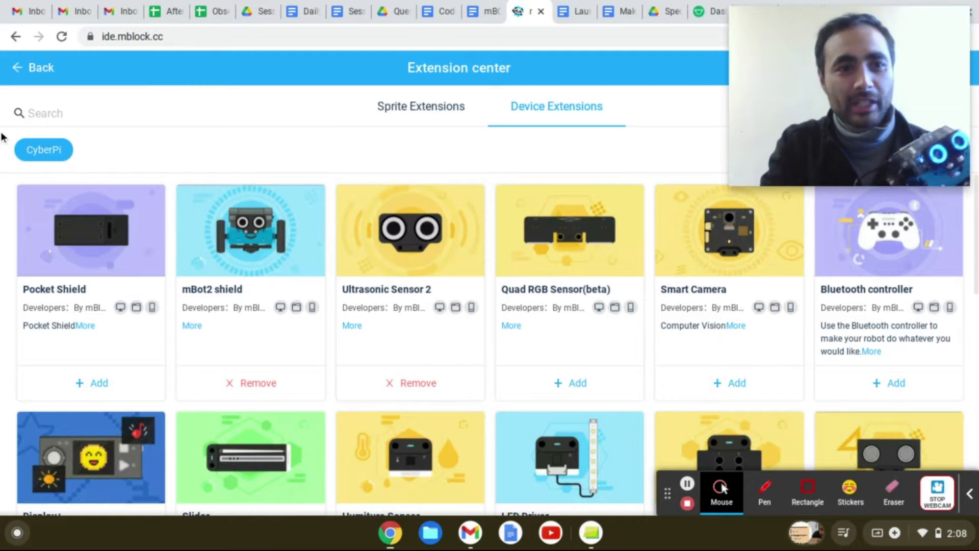
left_click(34, 67)
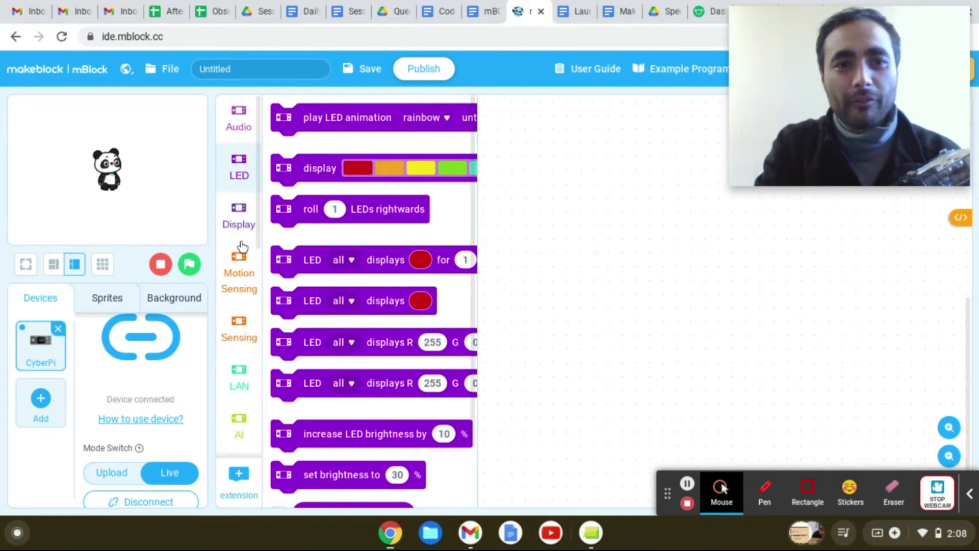
- Add a 'play embarrassed until done' sound block followed by a play note 60 for 0.25 beat block
left_click(238, 118)
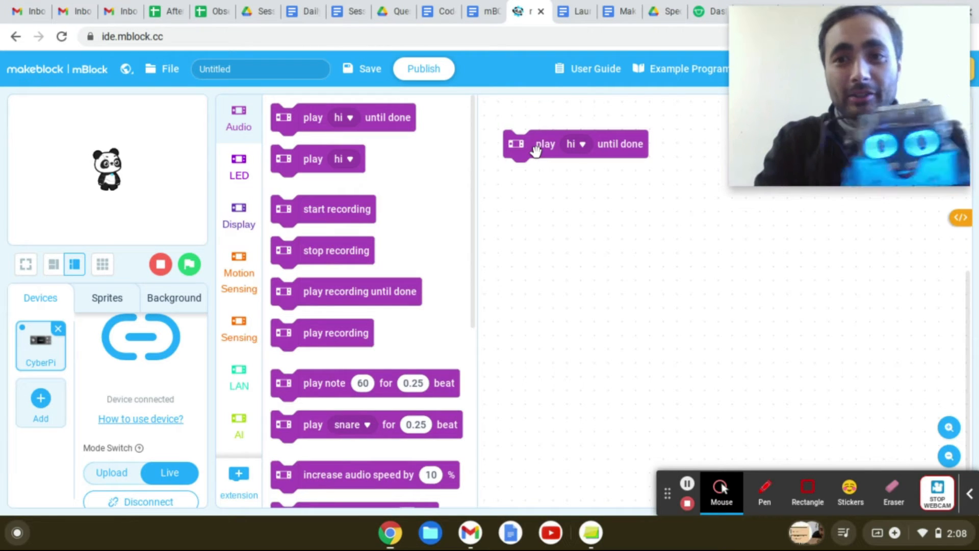
left_click(543, 144)
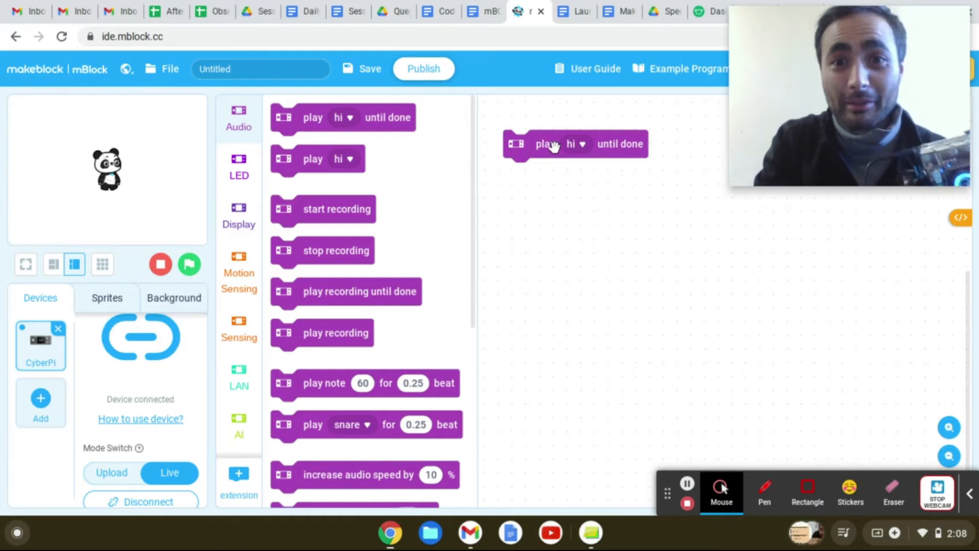
left_click(578, 144)
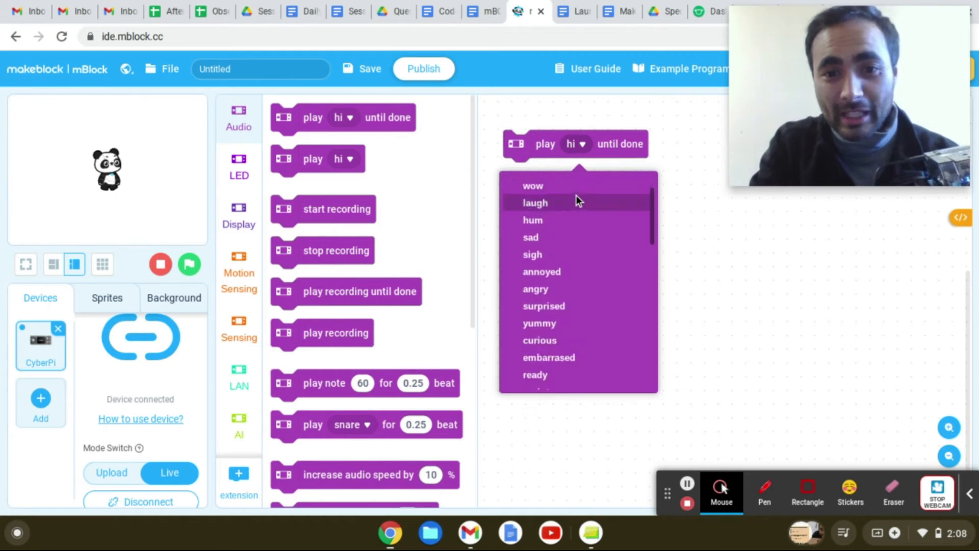
scroll("down", 3)
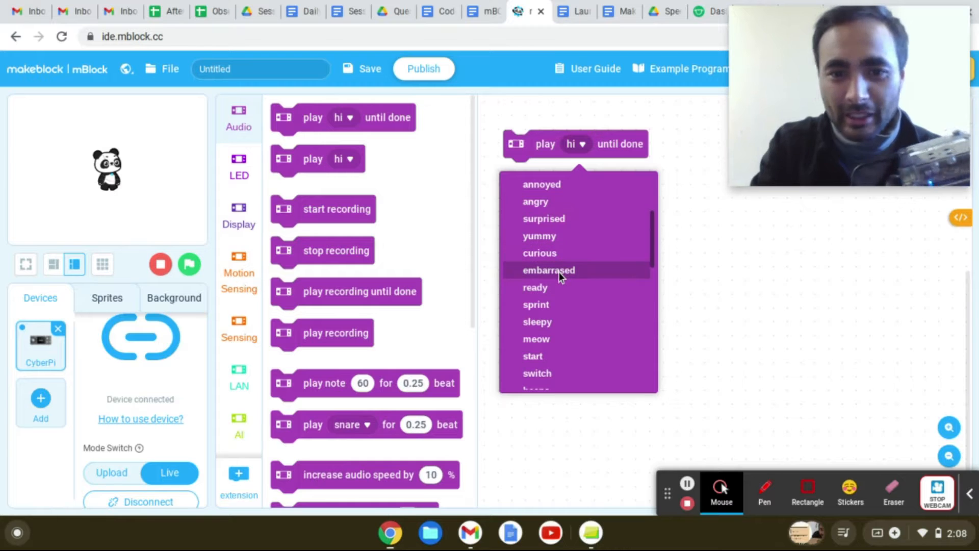
left_click(549, 270)
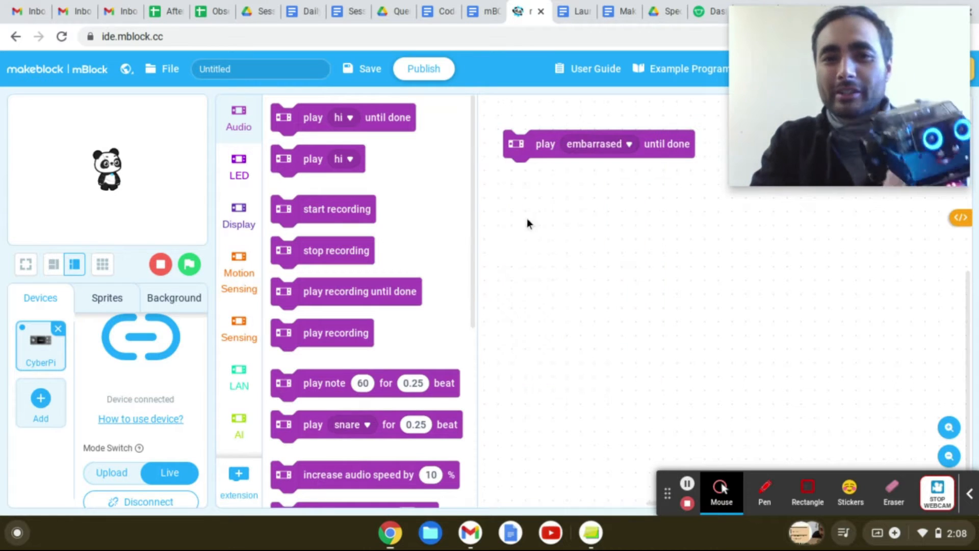
left_click(545, 144)
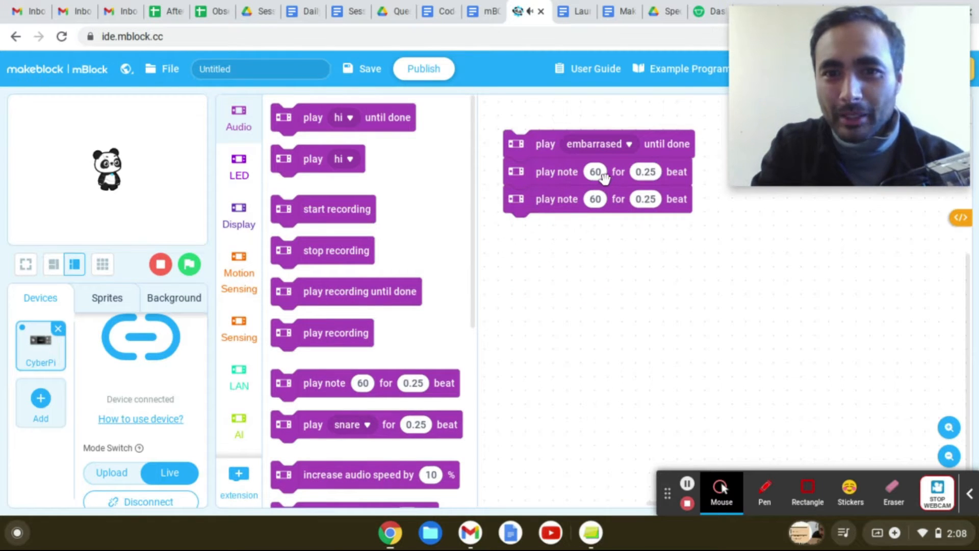
- Set the notes to 65 and 69 via the piano picker and attach a third note block set to 62
left_click(595, 172)
type("65")
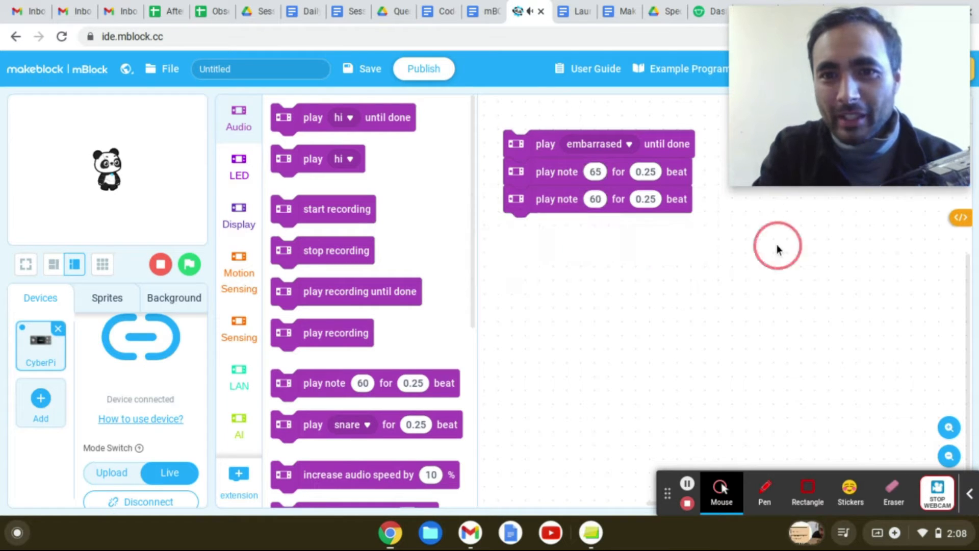
left_click(594, 198)
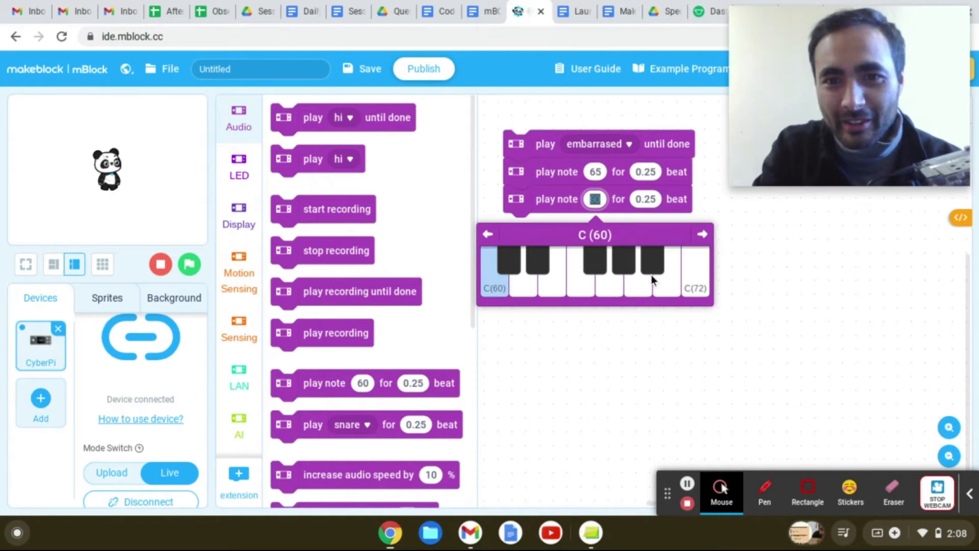
left_click(650, 275)
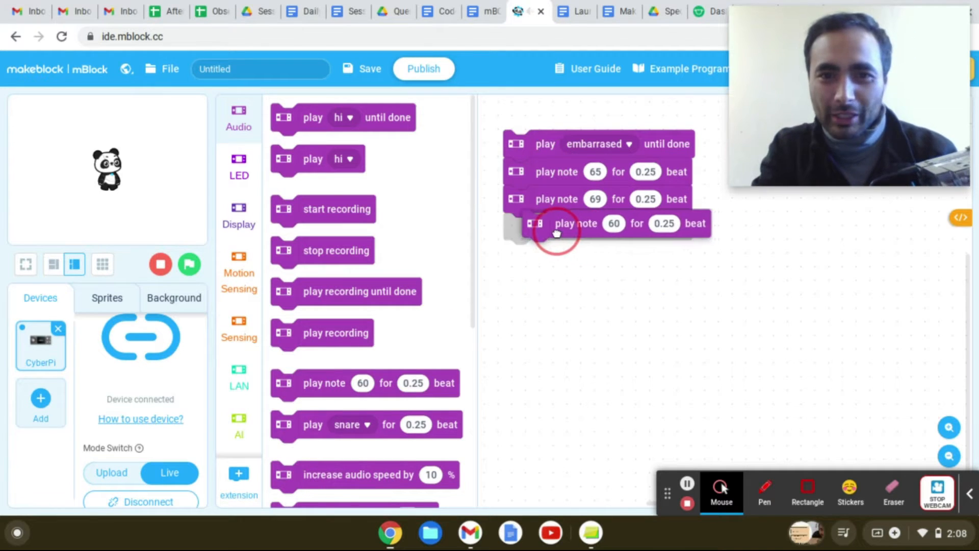
left_click(614, 223)
type("62")
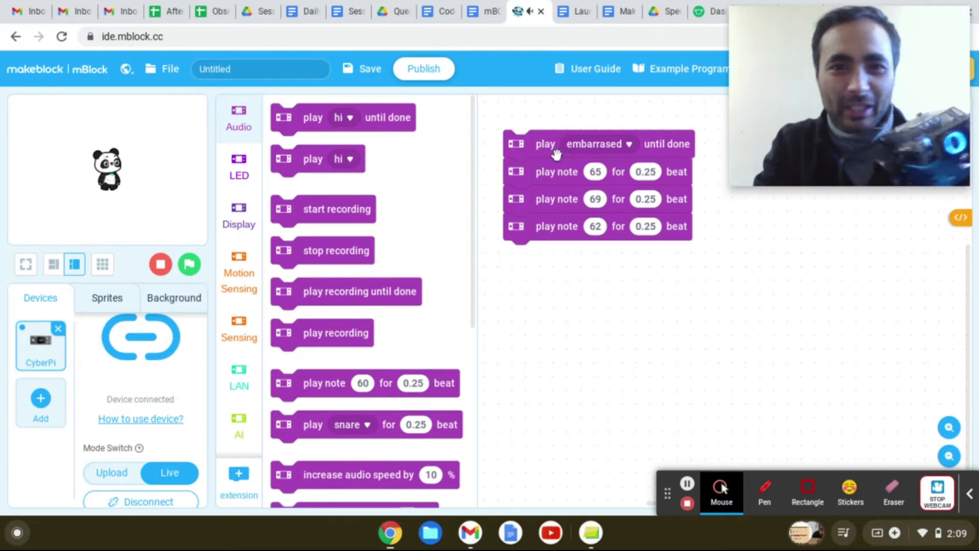
left_click(544, 144)
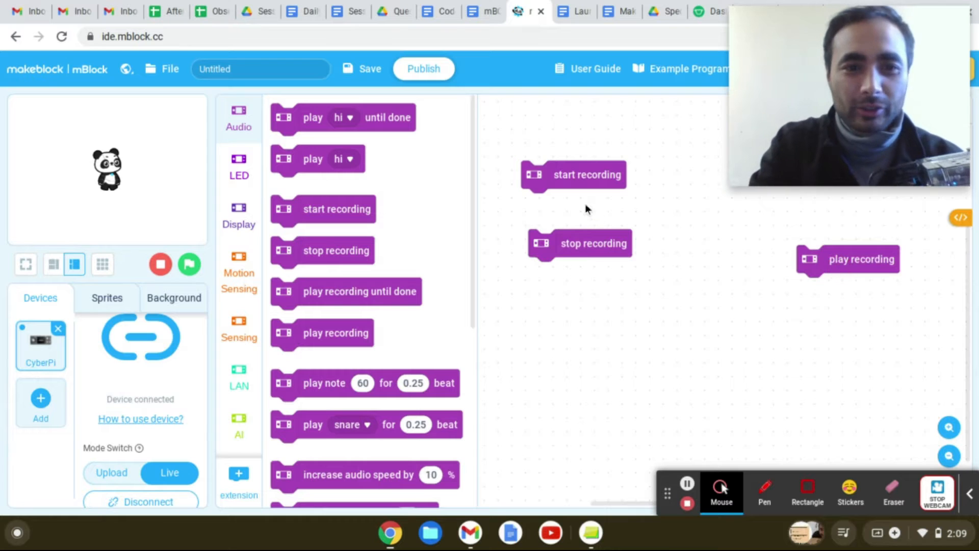
mouse_move(245, 344)
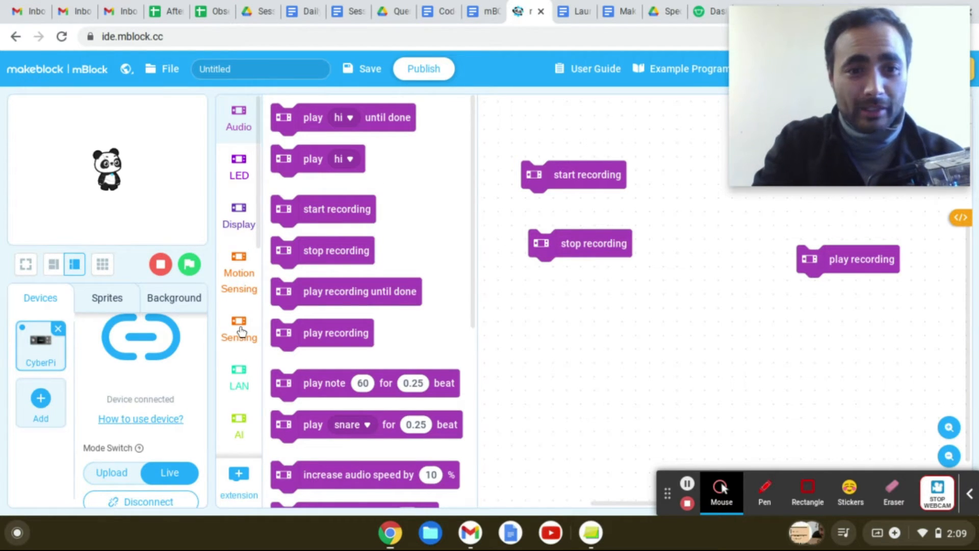
- Insert a 'wait 3 seconds' block between start recording and stop recording
scroll("down", 3)
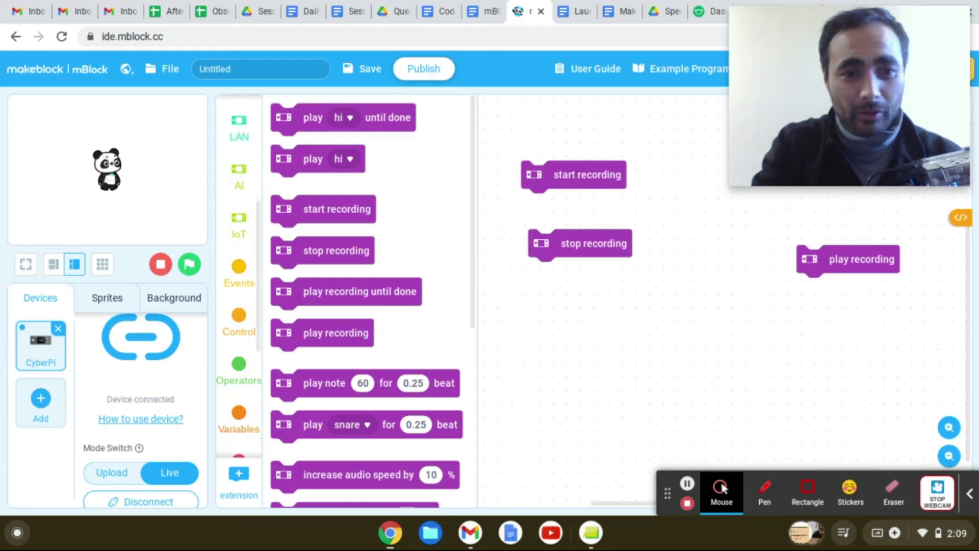
left_click(239, 322)
type("3")
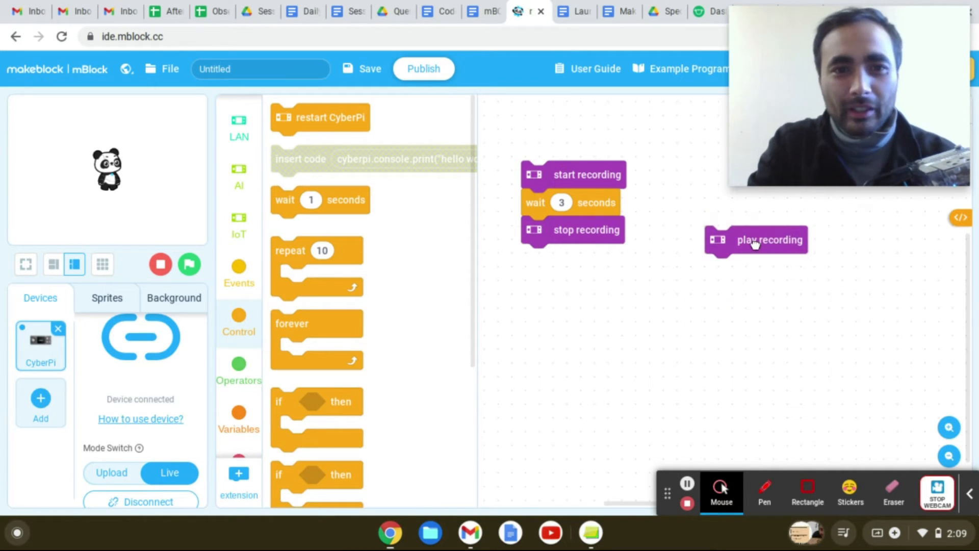
- Add 'when button A pressed' above the recording stack and 'when button B pressed' above play recording
left_click(238, 269)
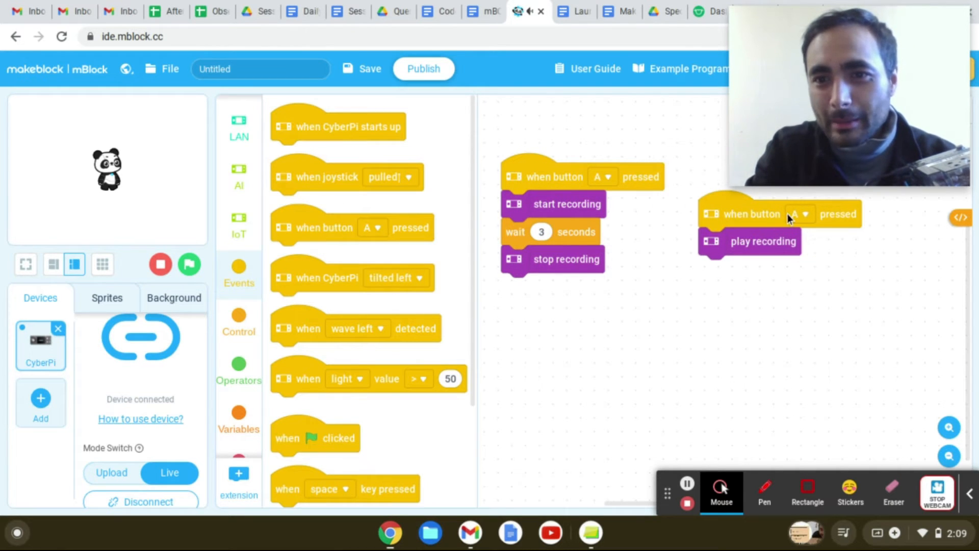
left_click(796, 214)
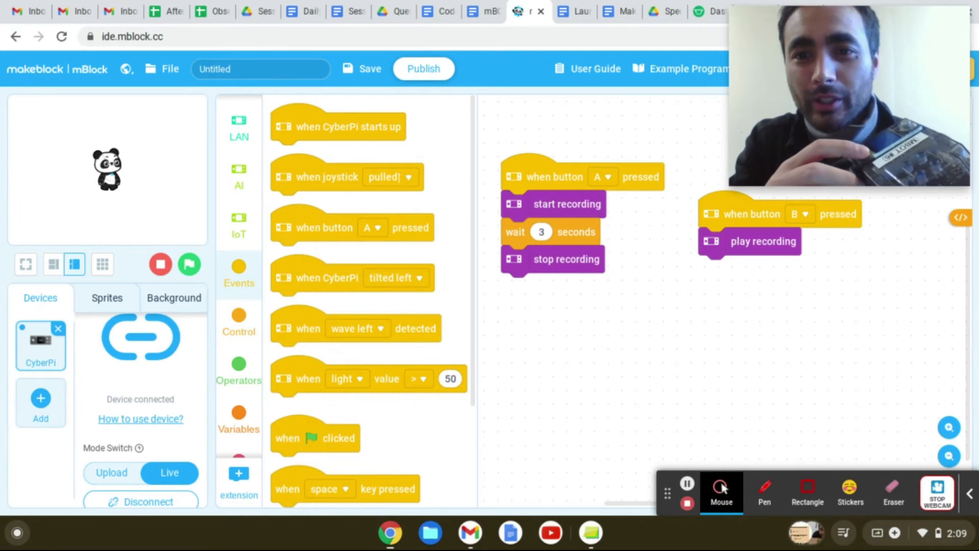
left_click(554, 176)
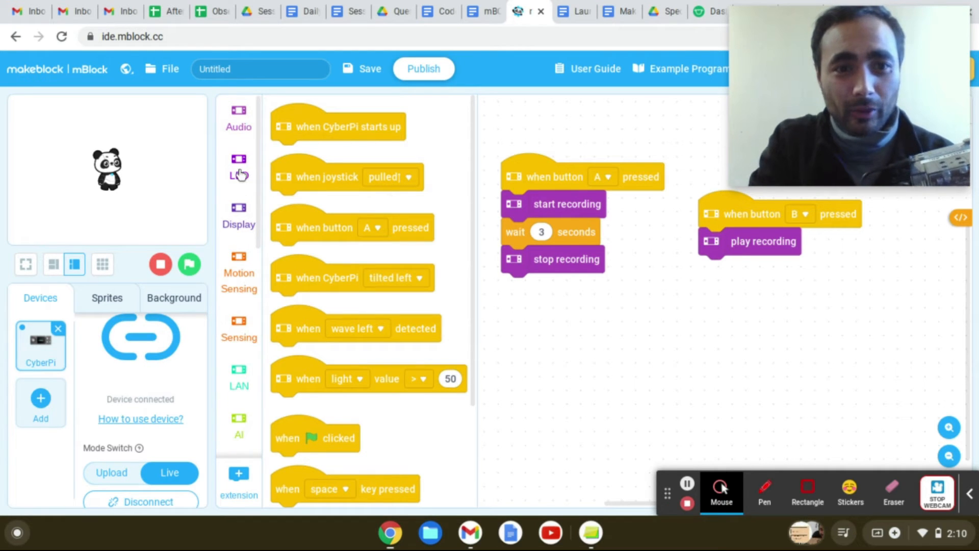
- Place 'play LED animation rainbow until done' under button B, before play recording
left_click(239, 165)
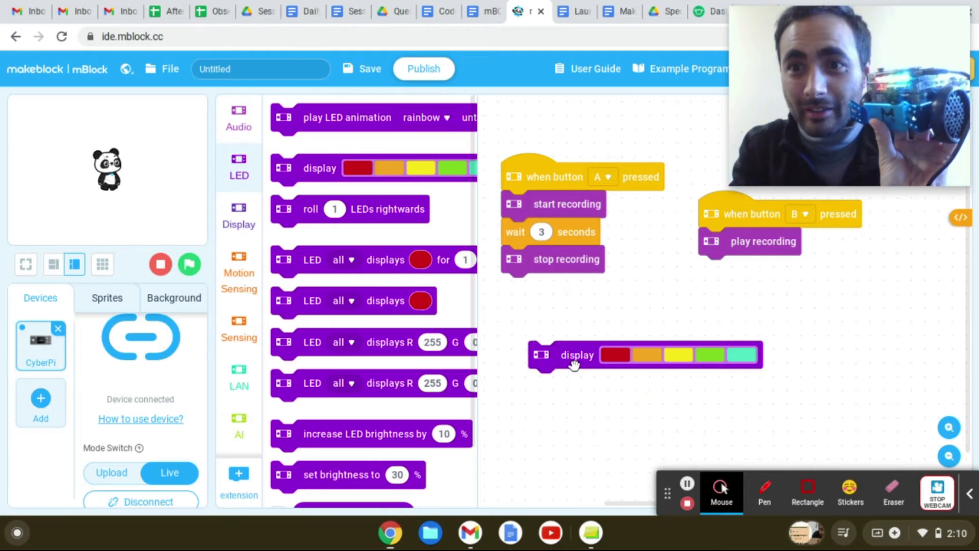
left_click(572, 362)
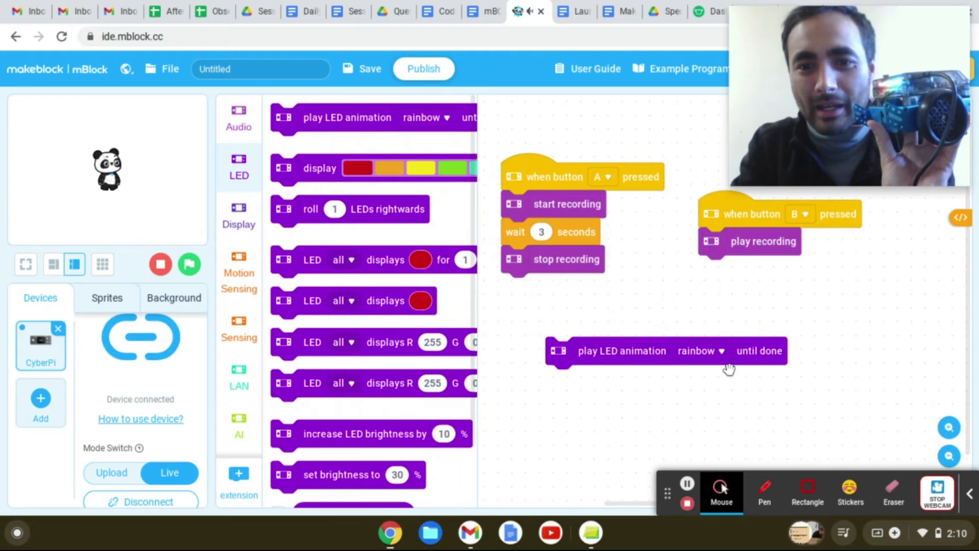
mouse_move(707, 363)
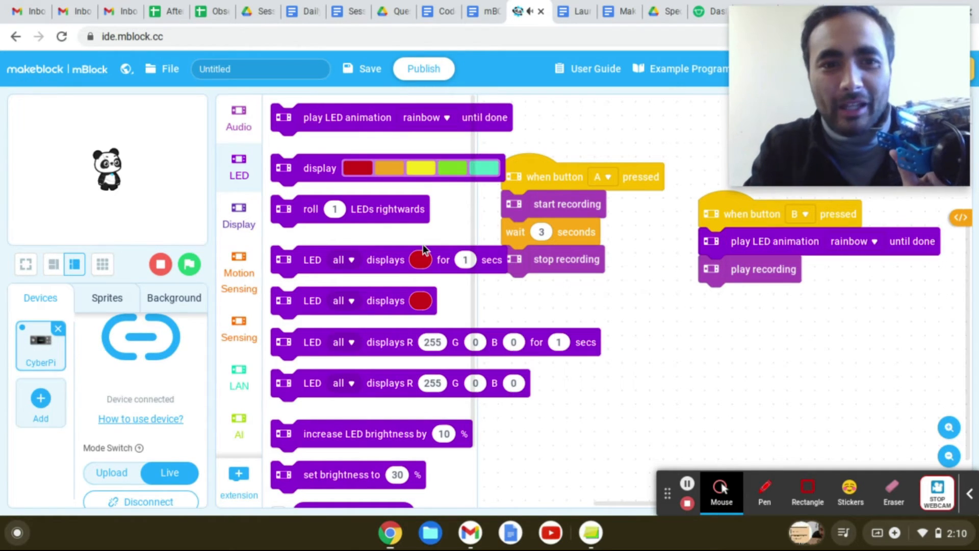
scroll("down", 3)
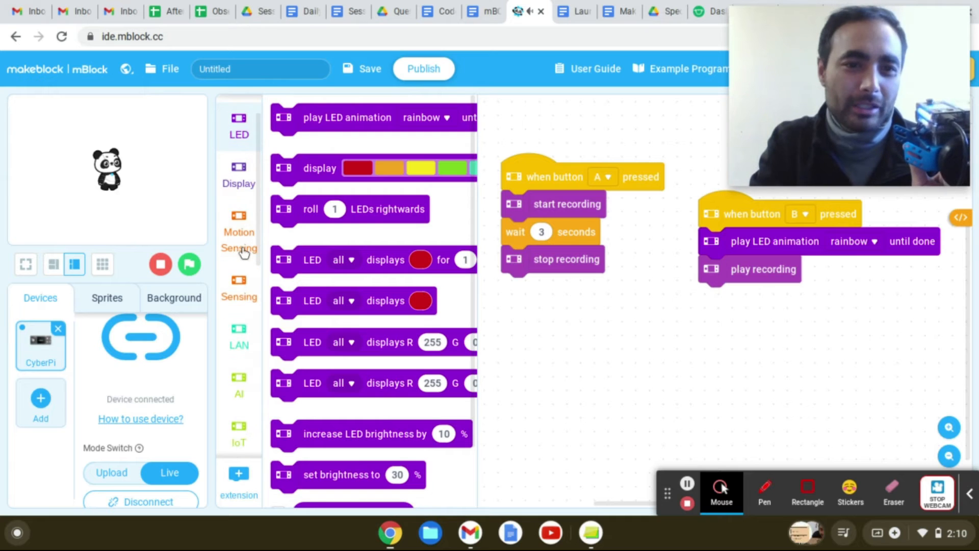
scroll("down", 3)
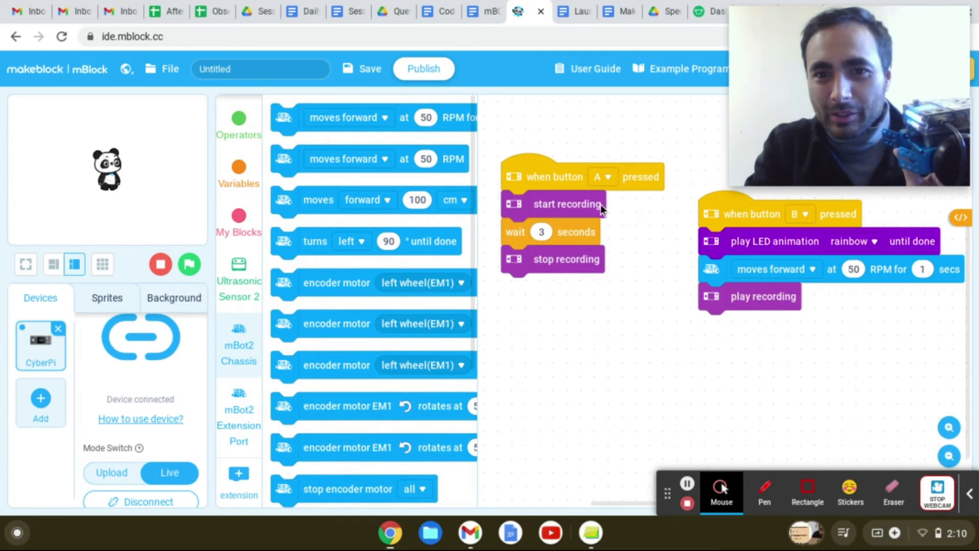
mouse_move(597, 310)
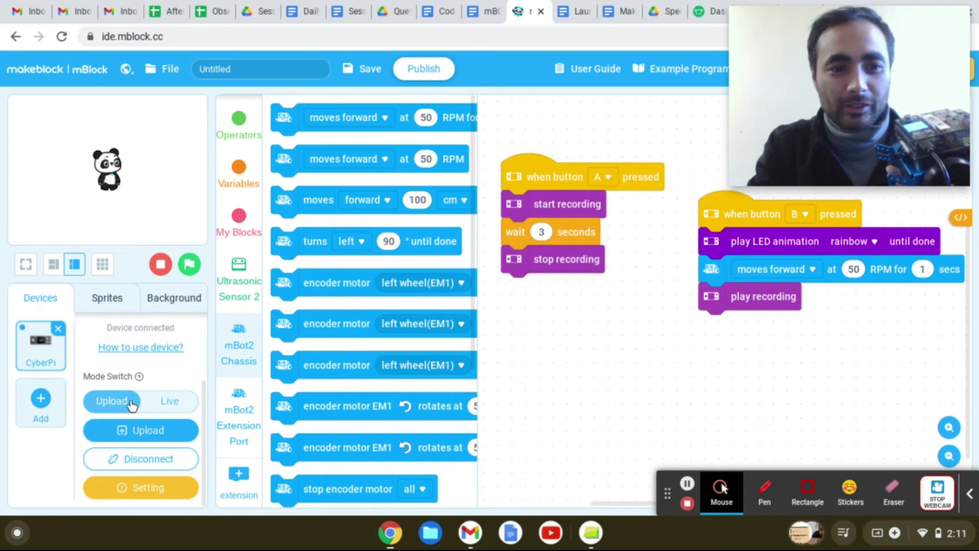
- Upload the program to the CyberPi and wait for 'The code has been uploaded.'
left_click(148, 430)
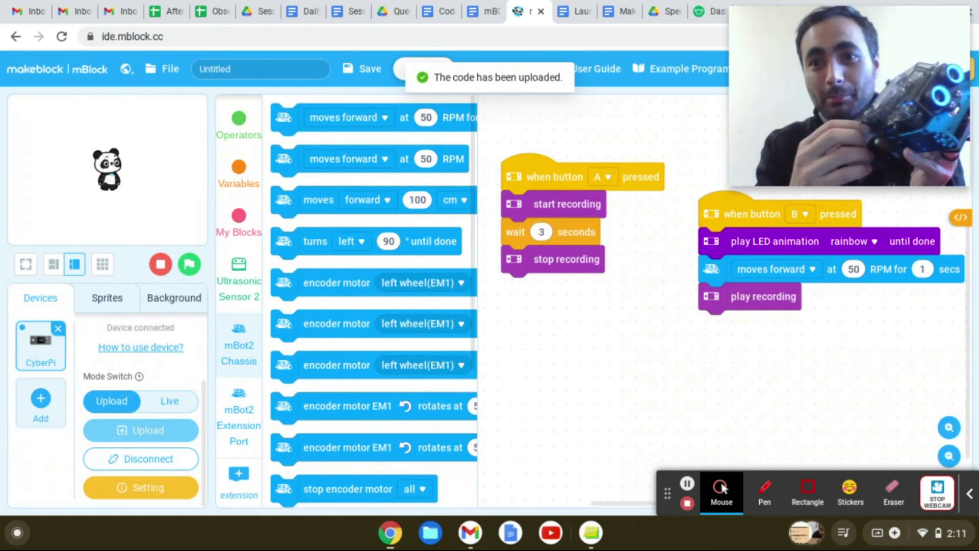
left_click(148, 458)
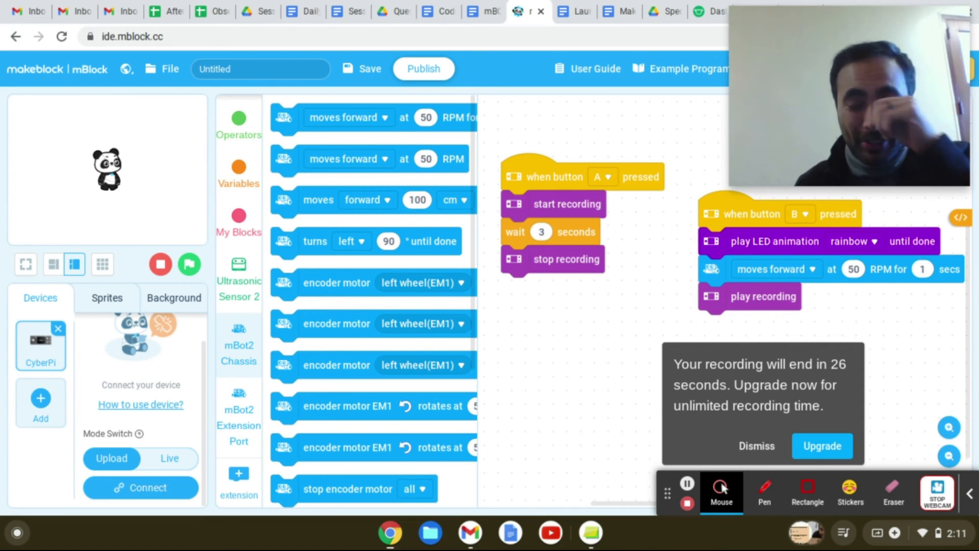
mouse_move(316, 498)
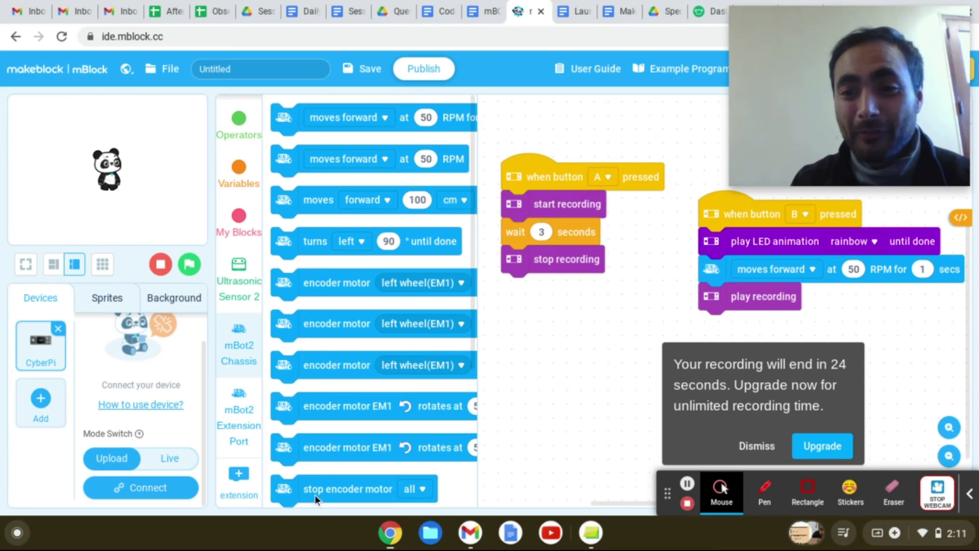
mouse_move(843, 412)
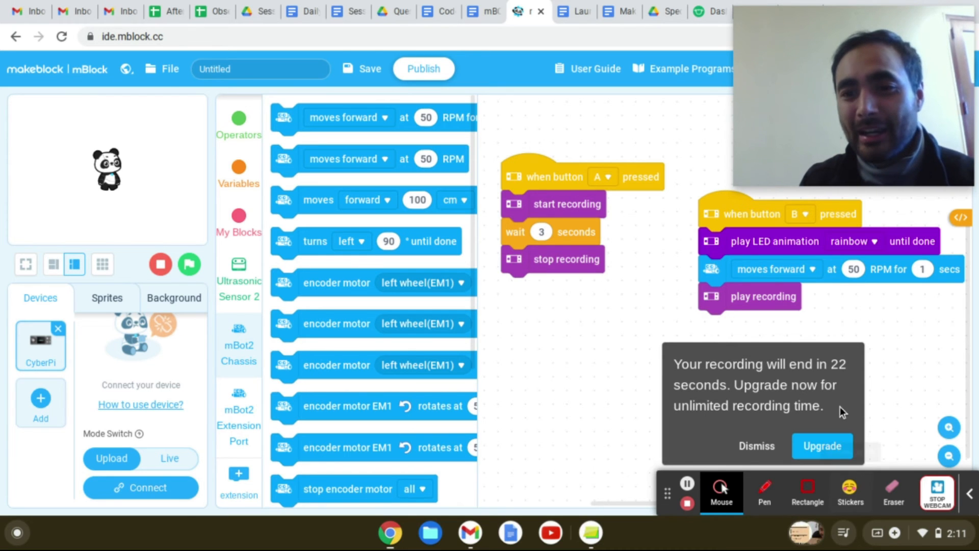